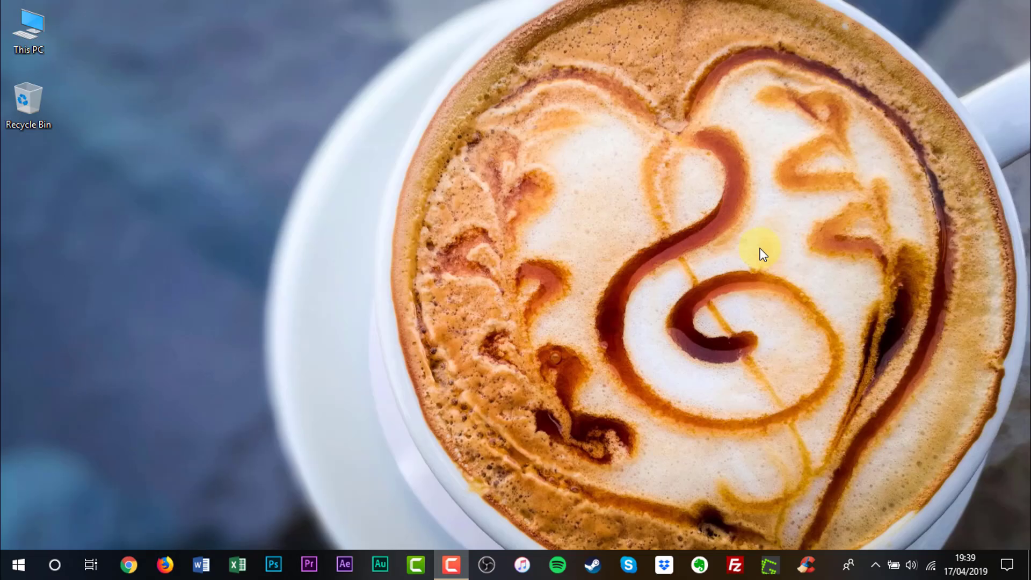
pyautogui.moveTo(238, 439)
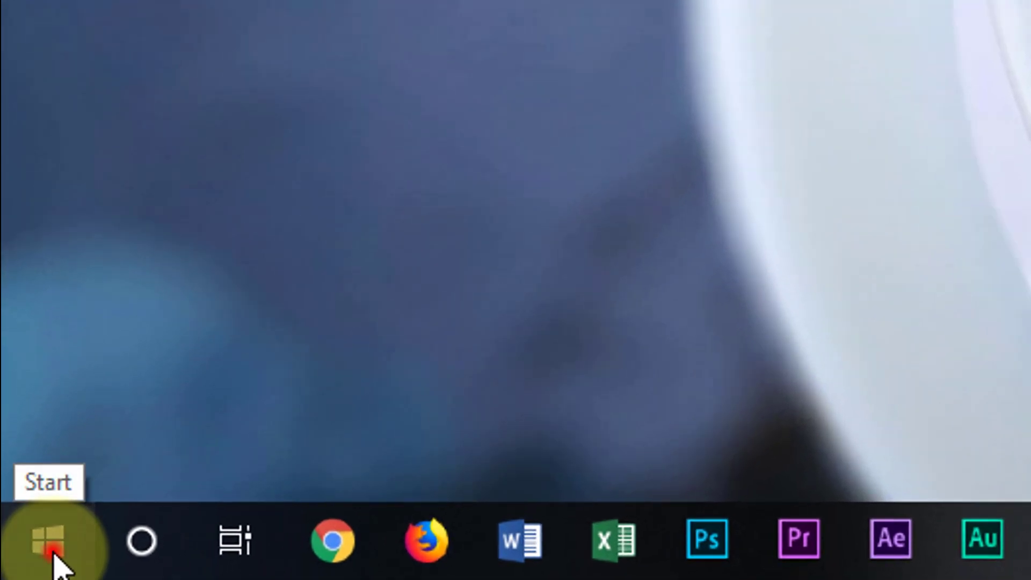
# - Launch Windows Settings from the Start menu to reach its home page of categories
pyautogui.click(46, 541)
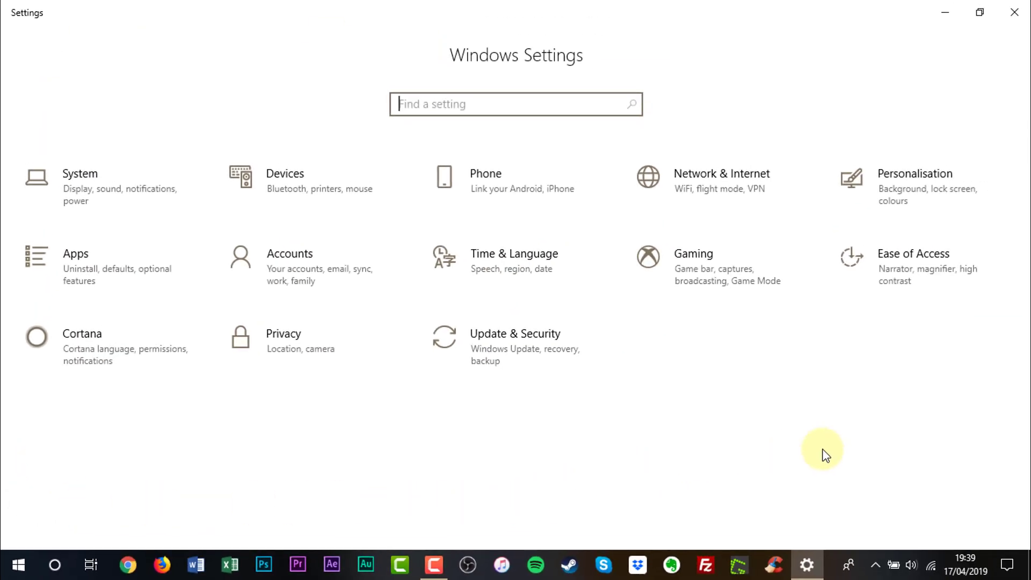
pyautogui.moveTo(861, 205)
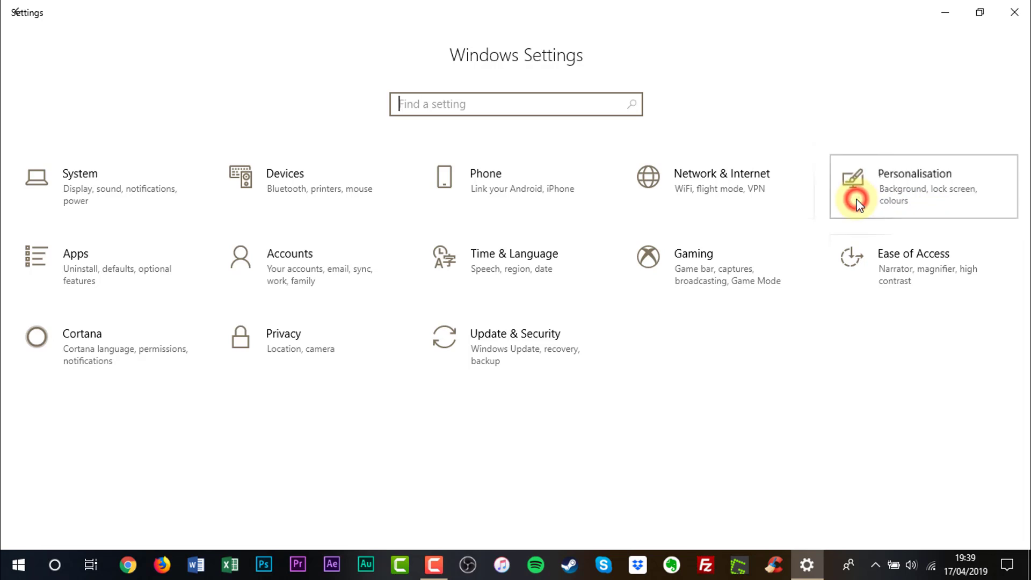
# - Under Personalisation > Colours > More options, set Transparency effects to Off and close Settings
pyautogui.click(914, 186)
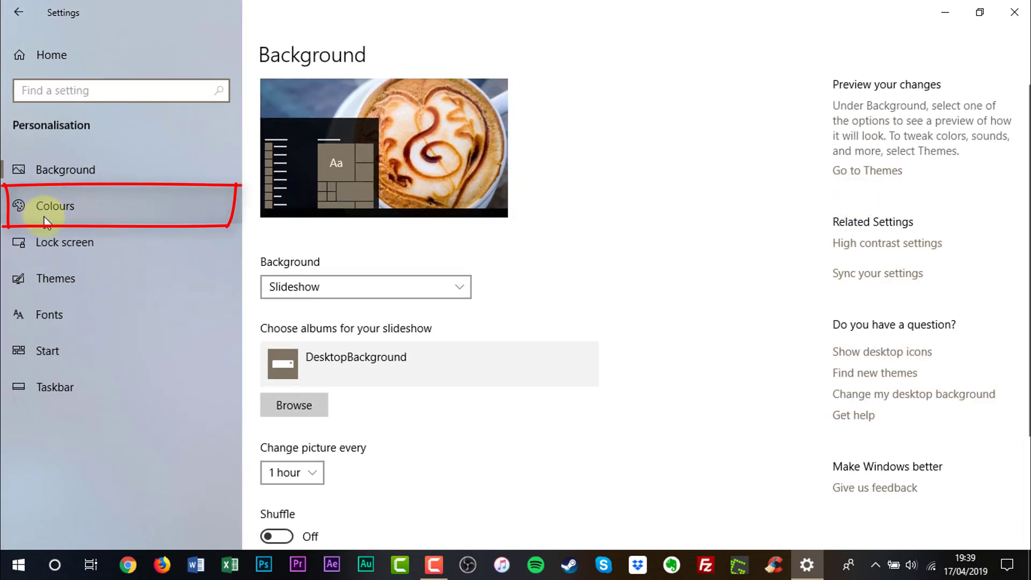
pyautogui.click(55, 206)
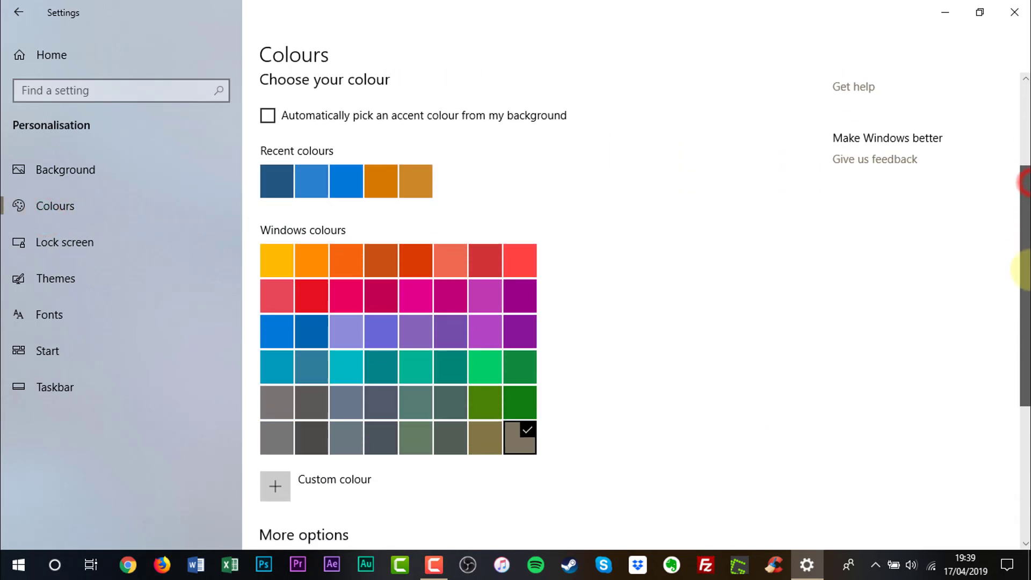
pyautogui.scroll(-3)
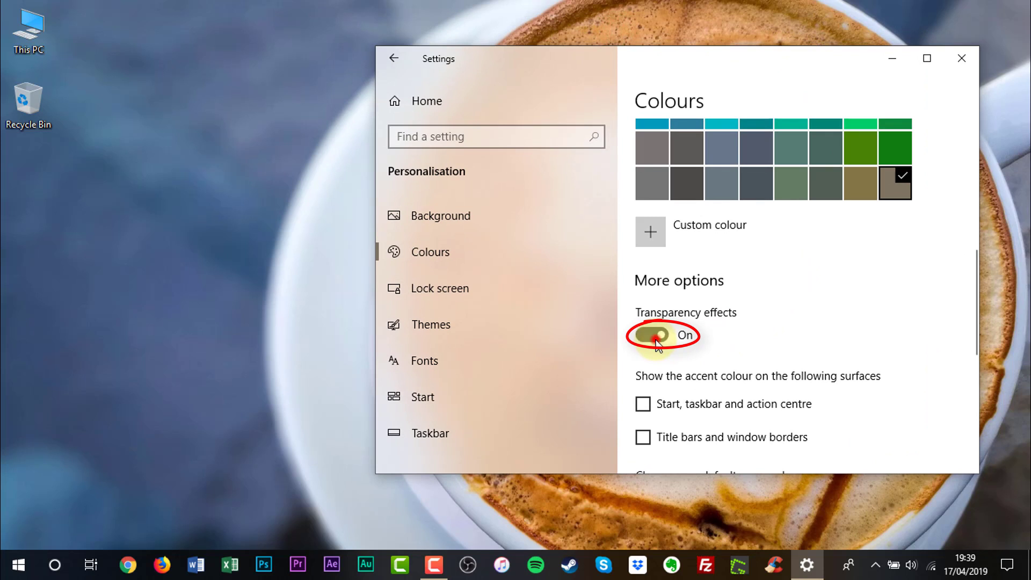
pyautogui.click(651, 334)
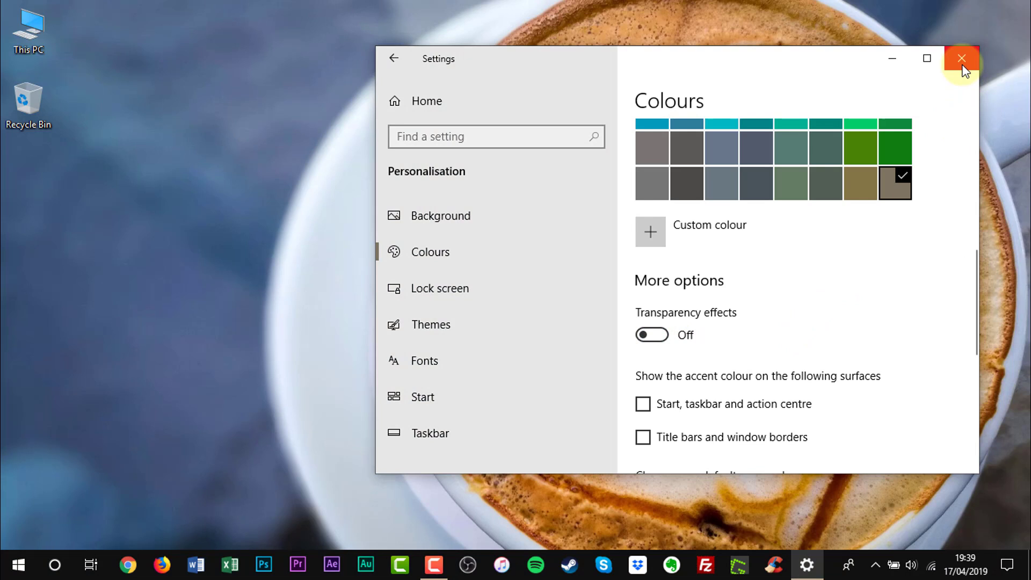
pyautogui.click(961, 58)
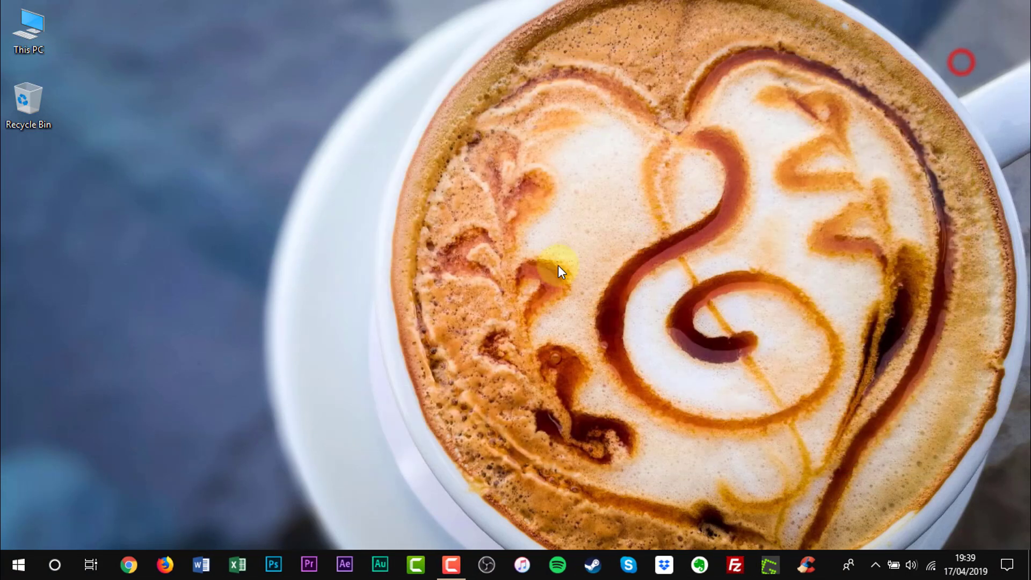
pyautogui.moveTo(166, 323)
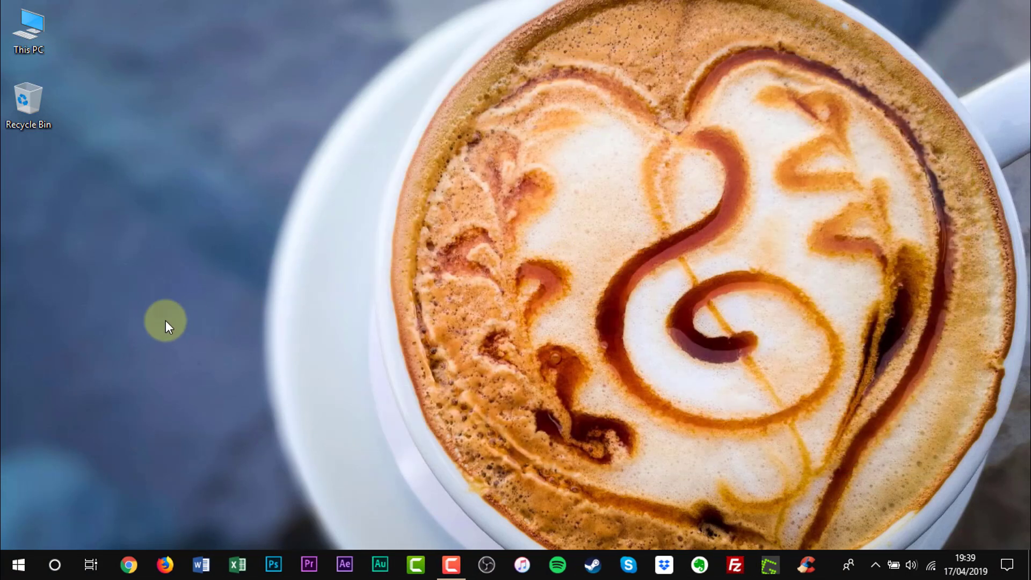